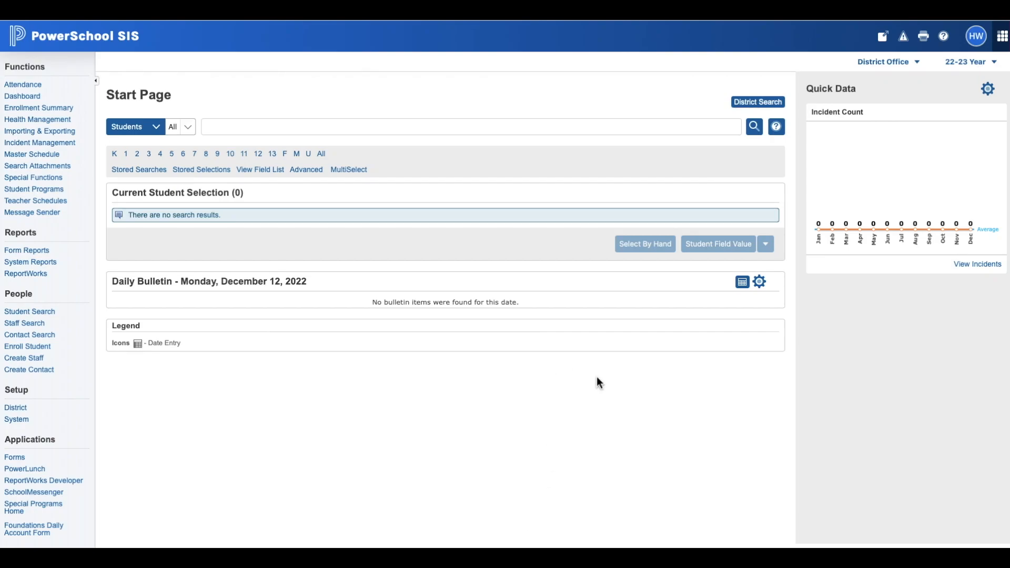
pyautogui.moveTo(604, 386)
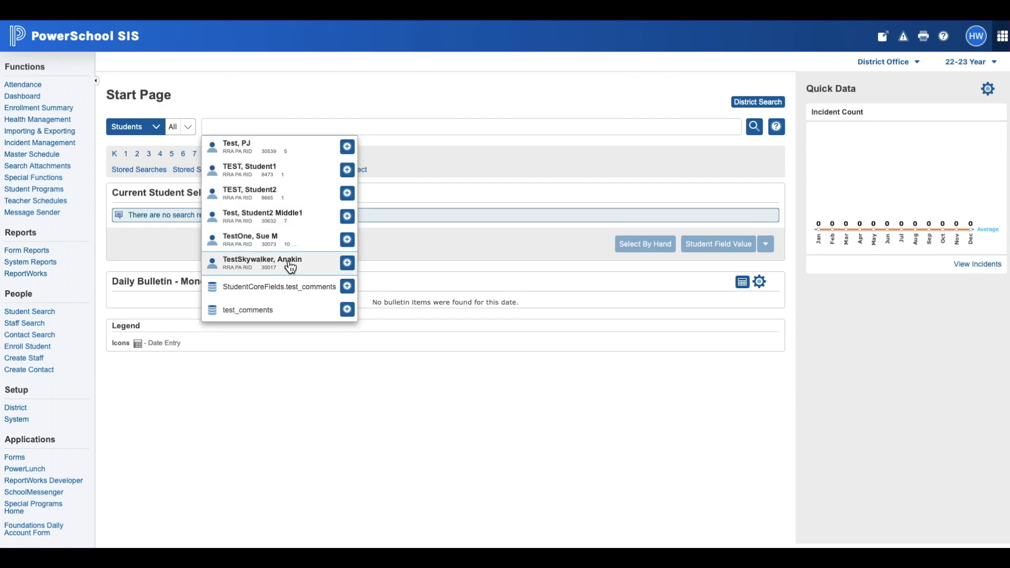
# Step: Open the test student TestSkywalker, Anakin from the search results
pyautogui.click(262, 263)
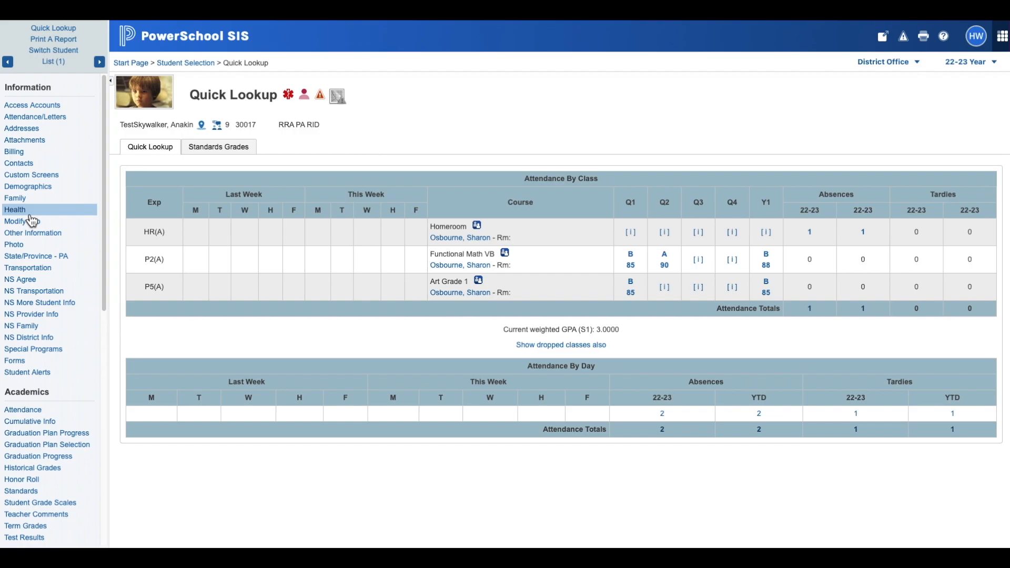
# Step: Go to Health > Medication and remove the 12/12/2022 administered dose from Ritalin
pyautogui.click(13, 210)
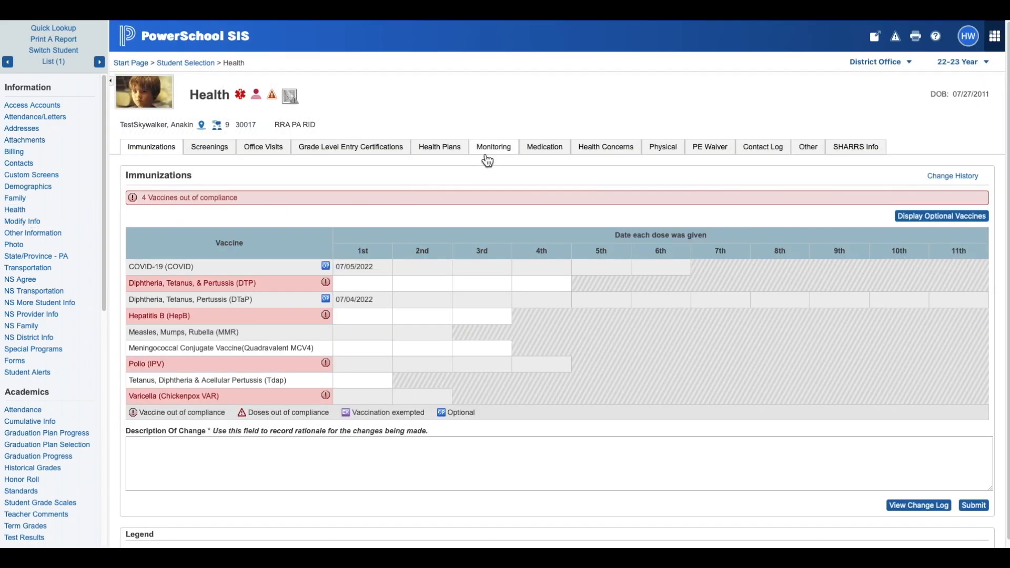
pyautogui.click(544, 146)
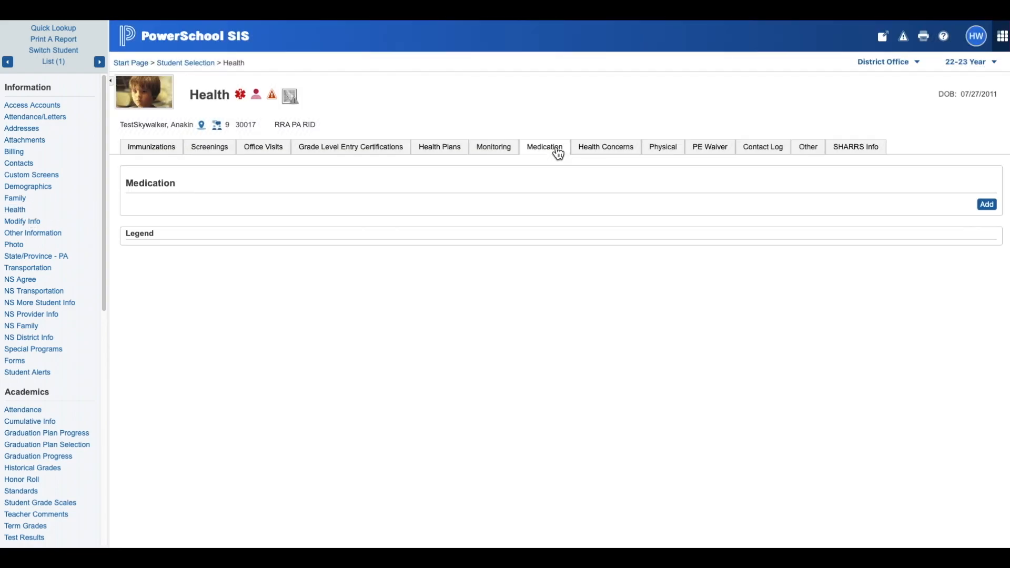
pyautogui.click(544, 146)
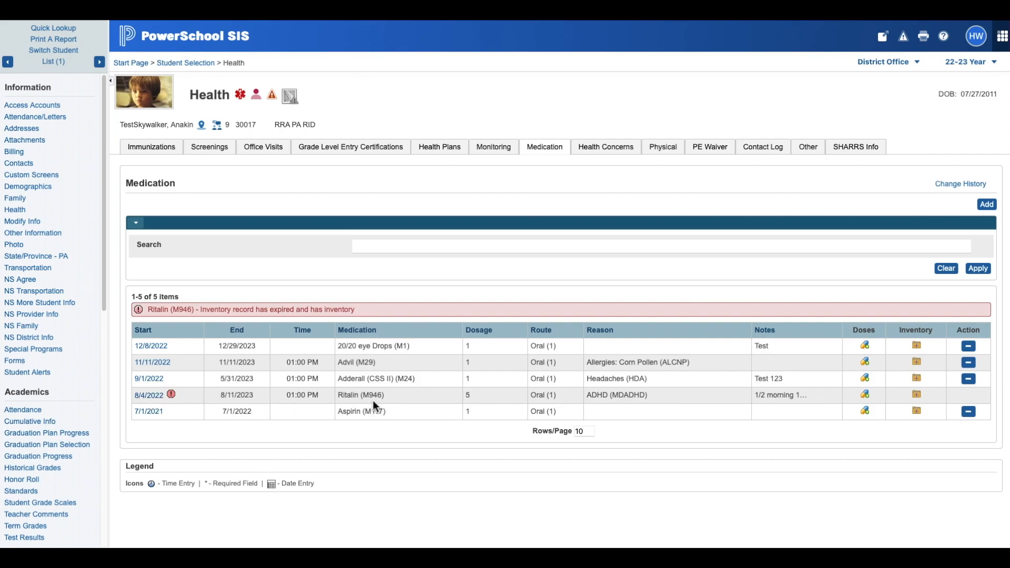
pyautogui.moveTo(713, 405)
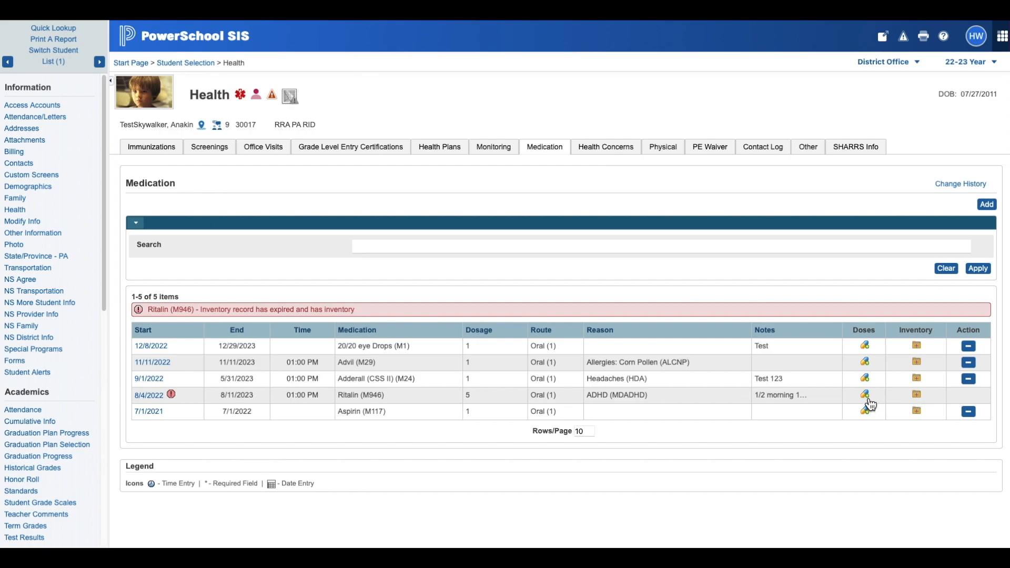
pyautogui.click(864, 396)
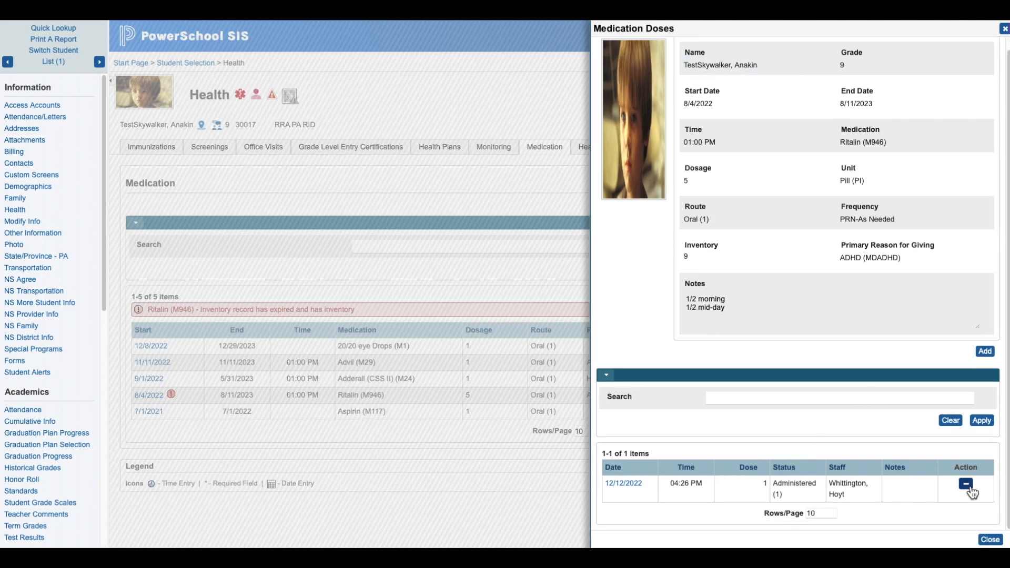
pyautogui.click(965, 484)
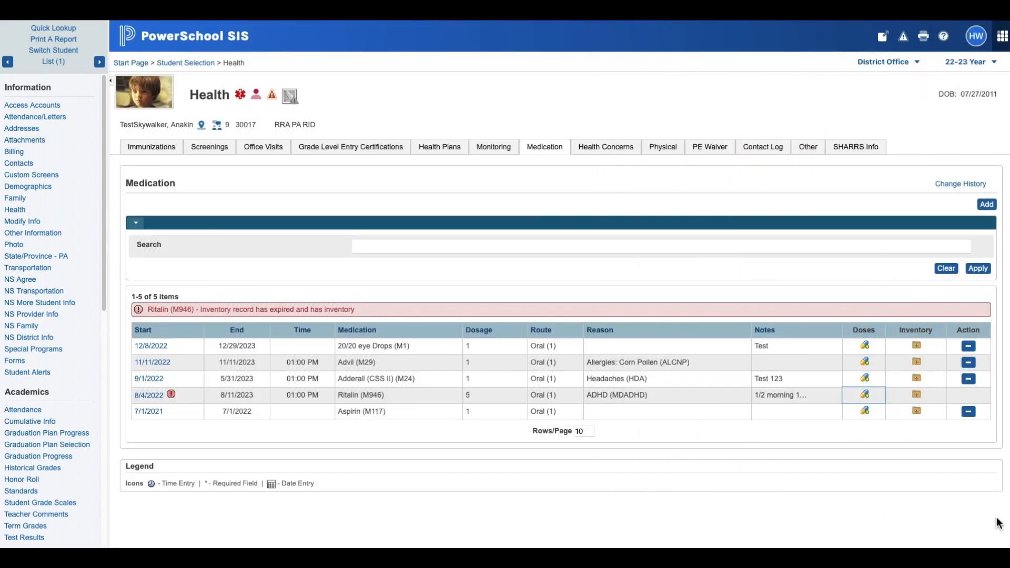
pyautogui.moveTo(949, 416)
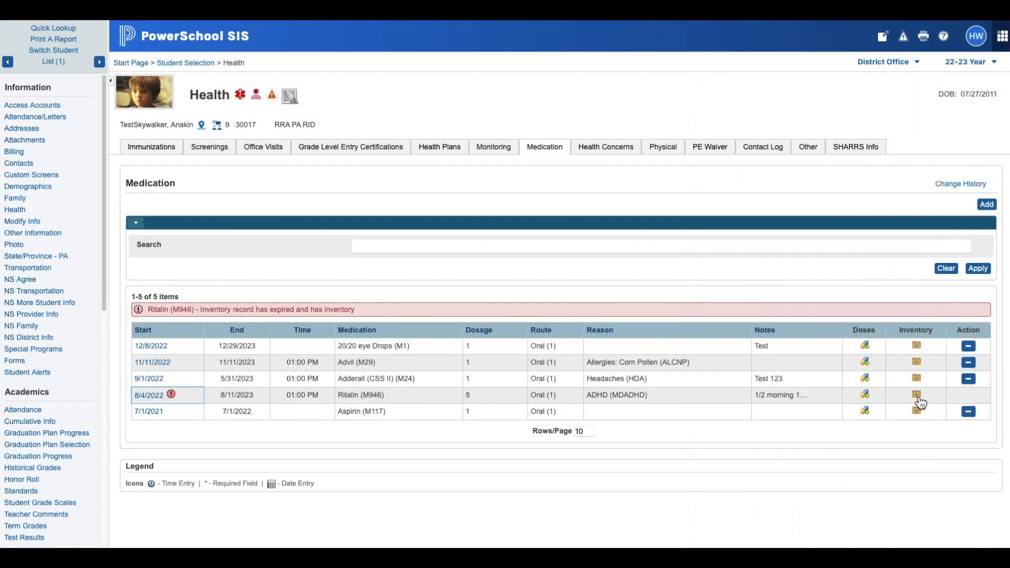
# Step: View the inventory records for the Ritalin (M946) medication
pyautogui.click(916, 395)
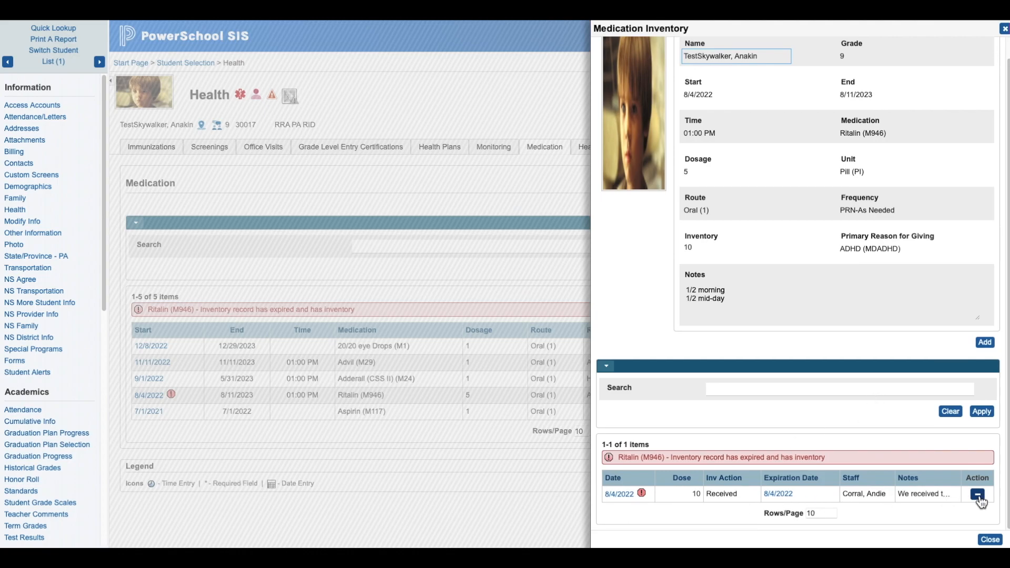
# Step: Delete the expired 10-dose Ritalin inventory entry dated 8/4/2022 and confirm
pyautogui.click(976, 494)
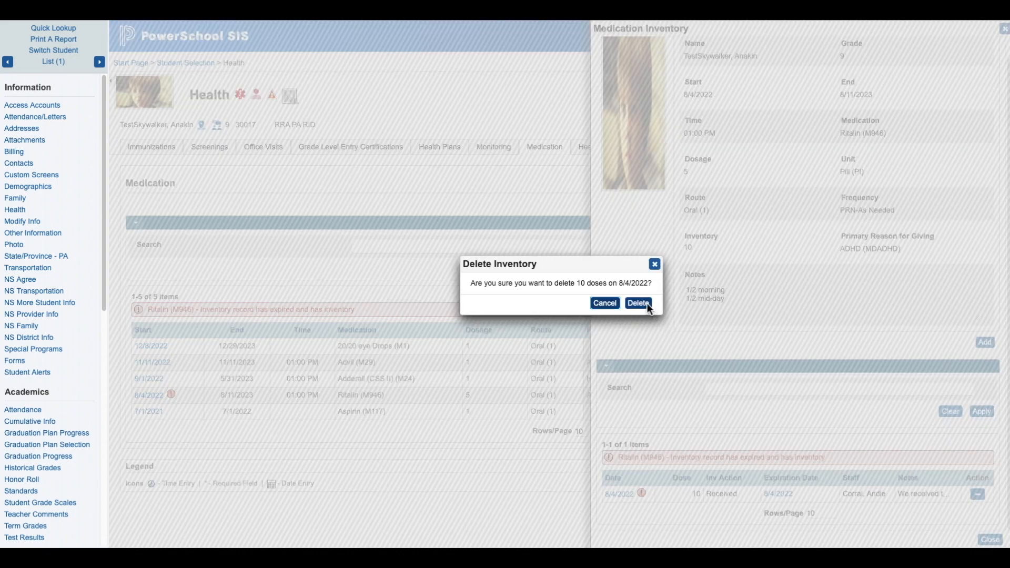
pyautogui.click(637, 303)
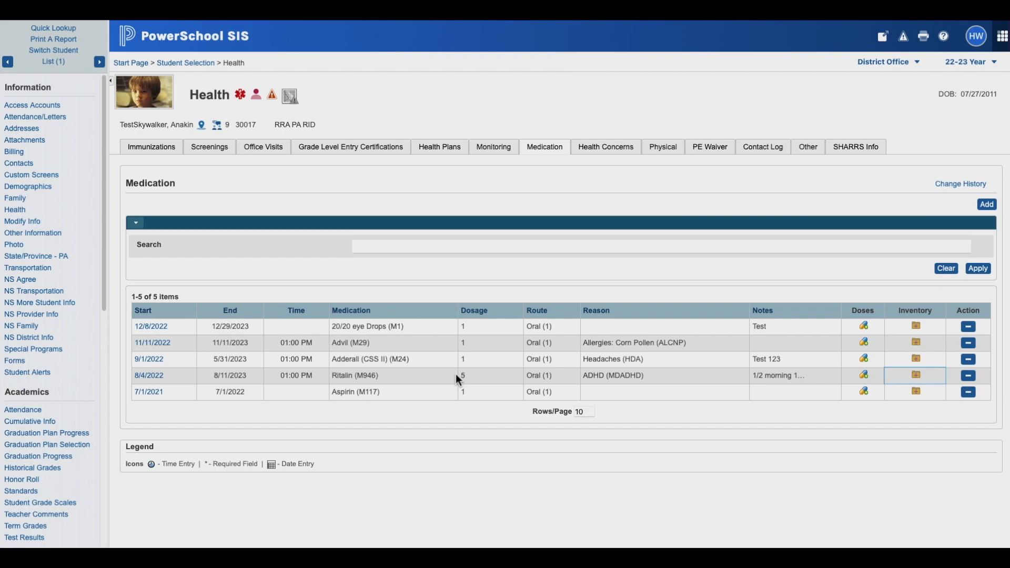
# Step: Review the Ritalin edit form without saving, then start deleting the Ritalin record
pyautogui.click(148, 374)
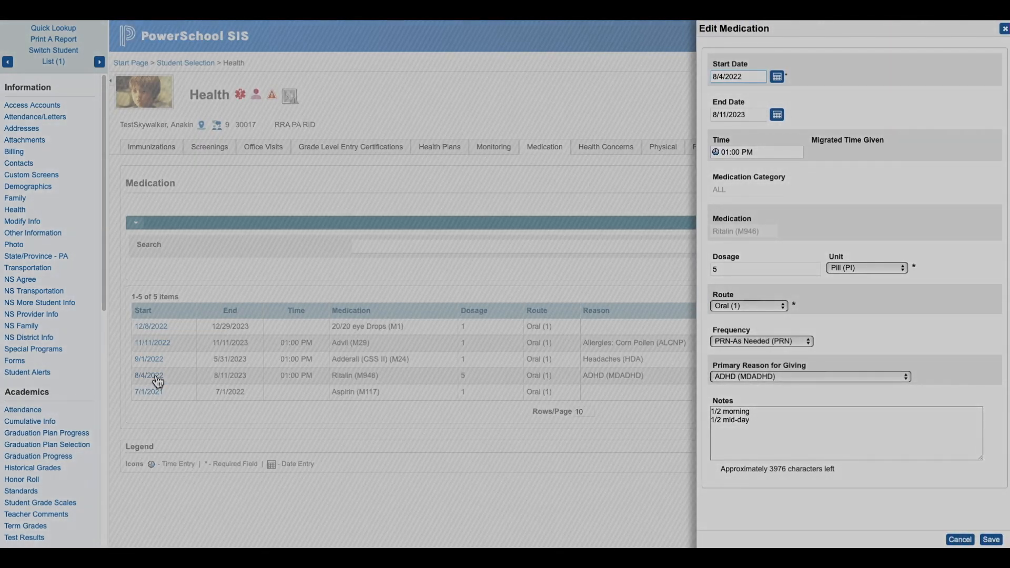
pyautogui.click(737, 76)
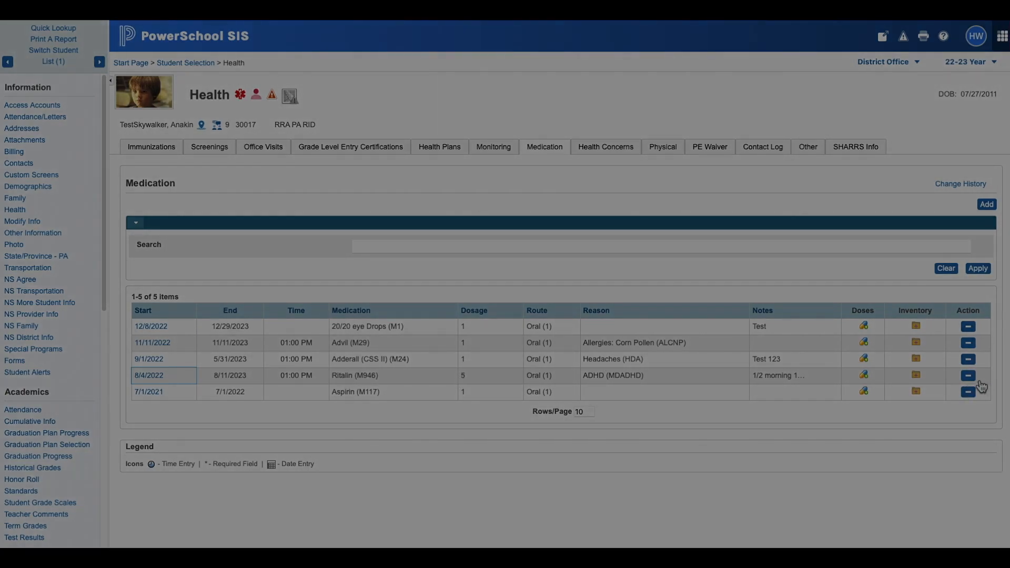
pyautogui.click(967, 376)
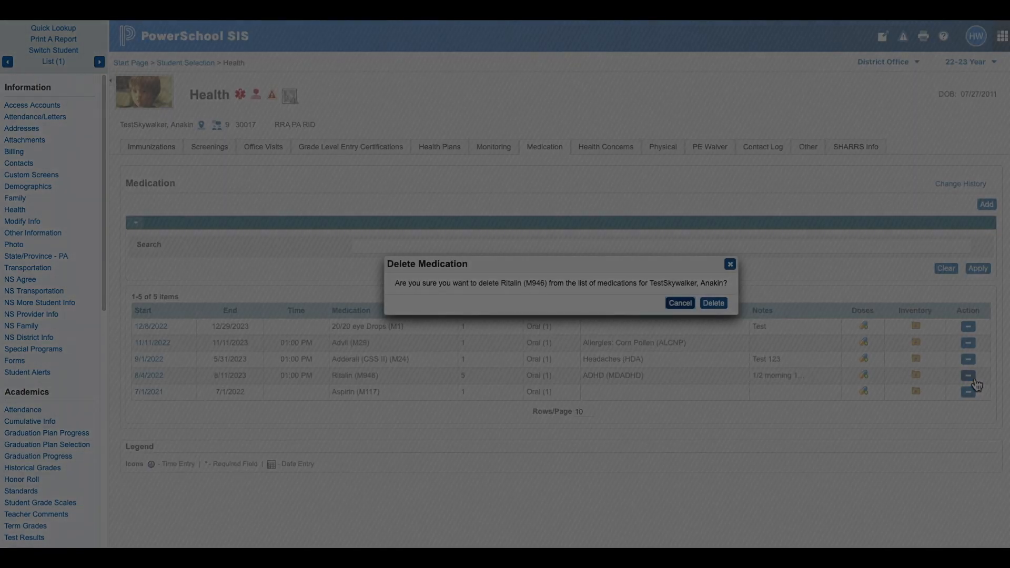